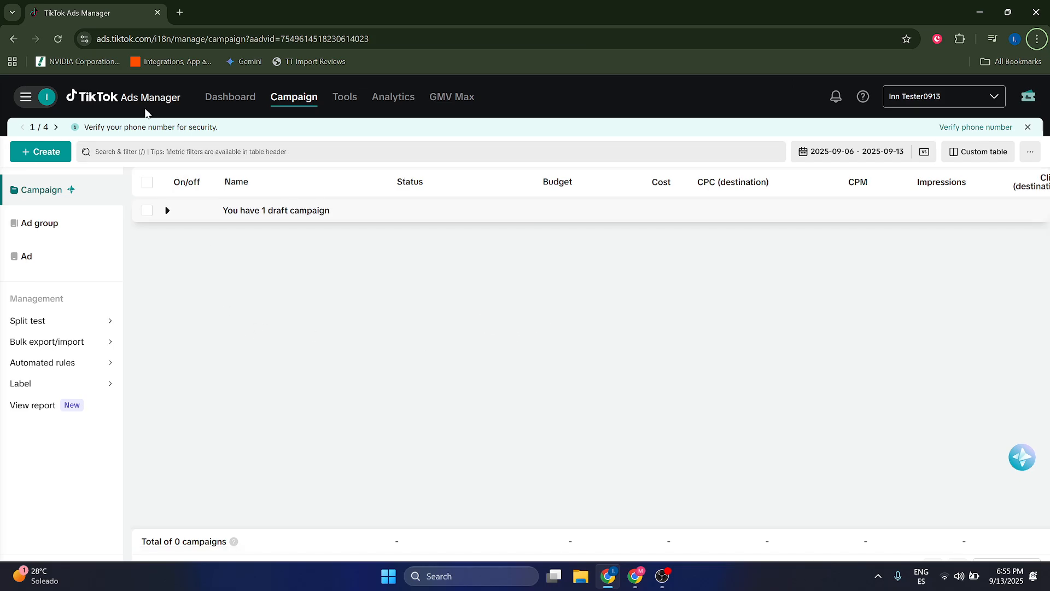
Go to Tools, then Settings > Account setup to load the My account page
click(392, 96)
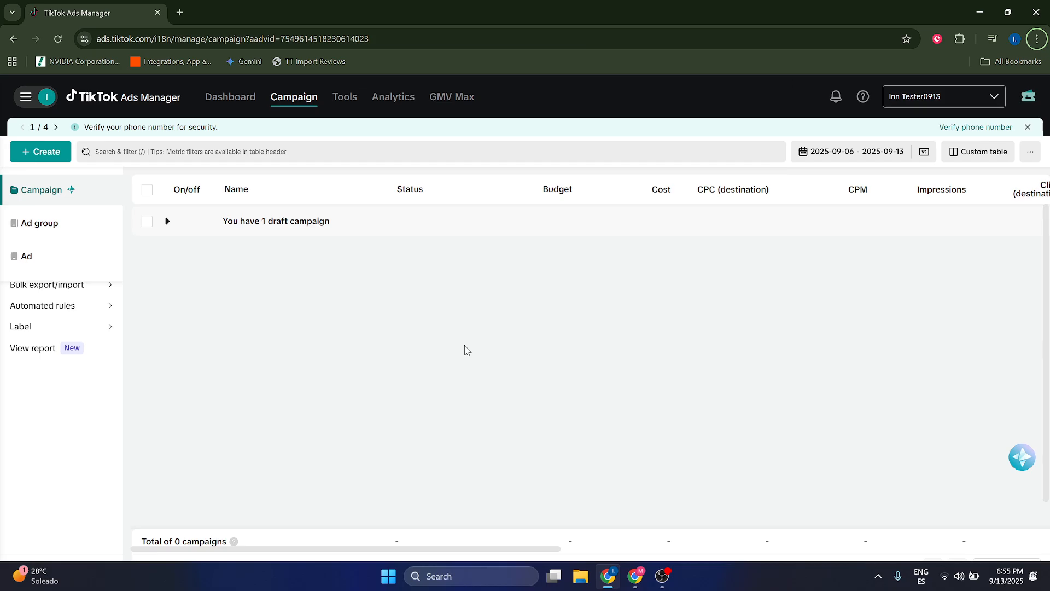
click(344, 96)
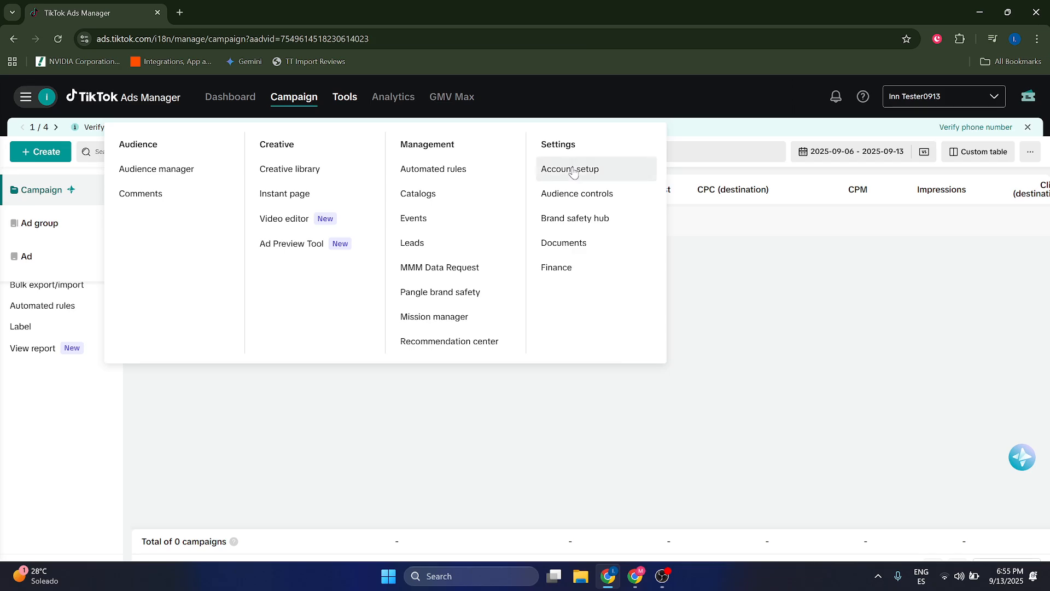
click(570, 169)
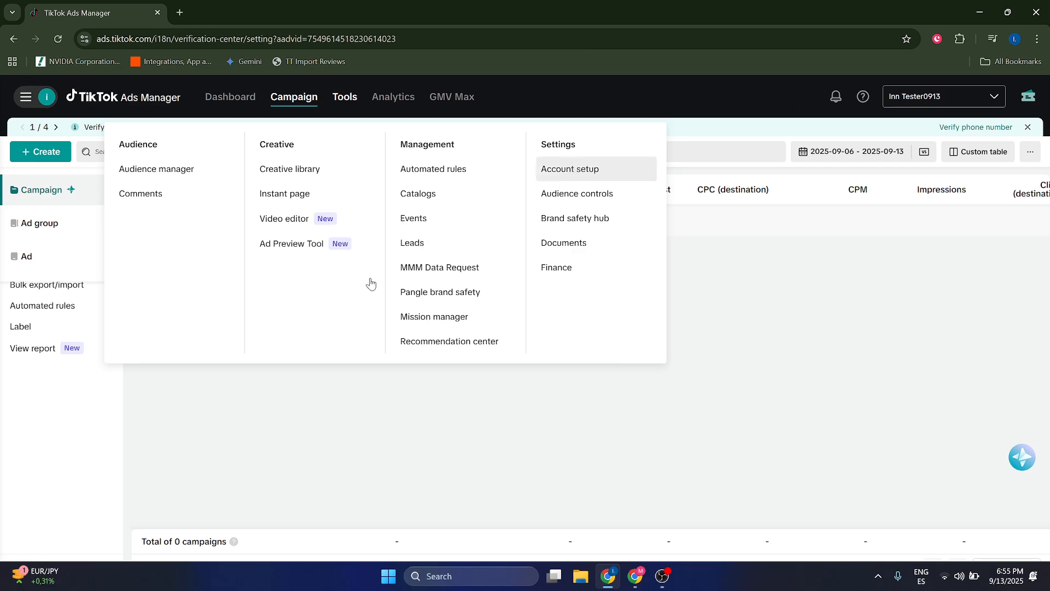
click(569, 169)
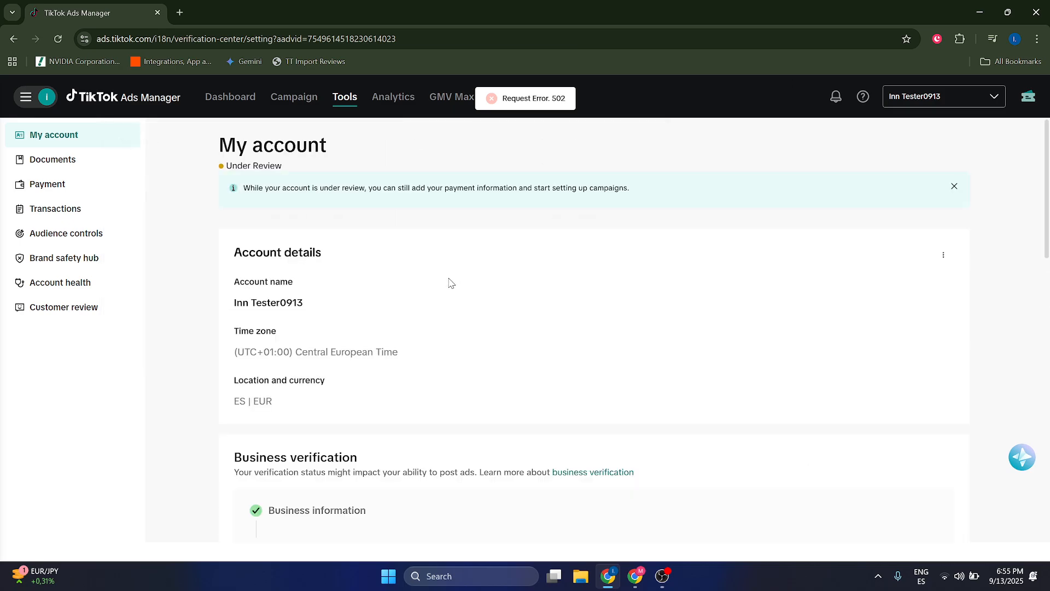
scroll(down, 3)
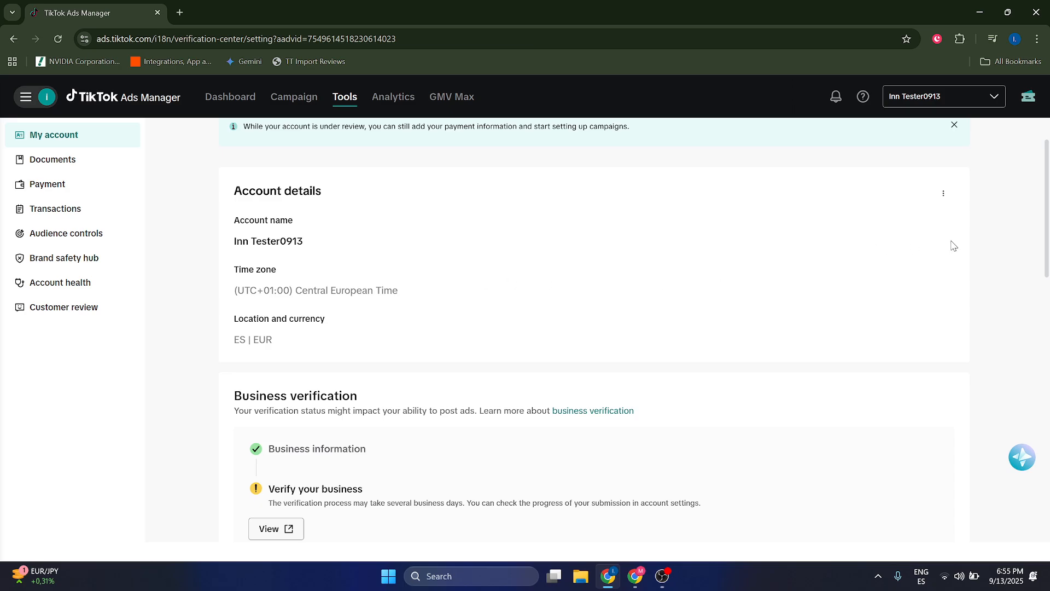
click(953, 125)
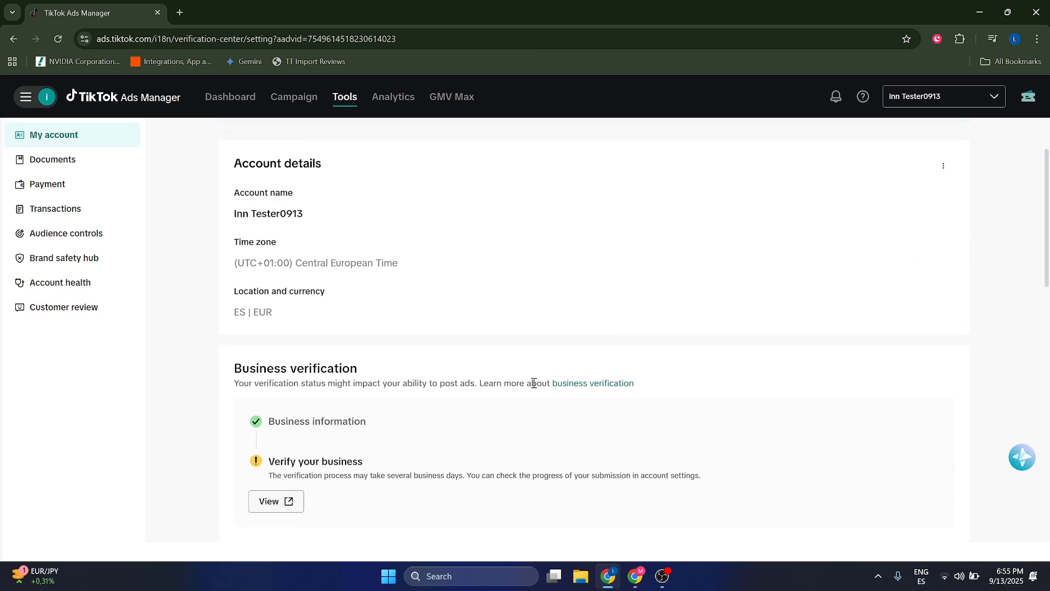
mouse_move(486, 399)
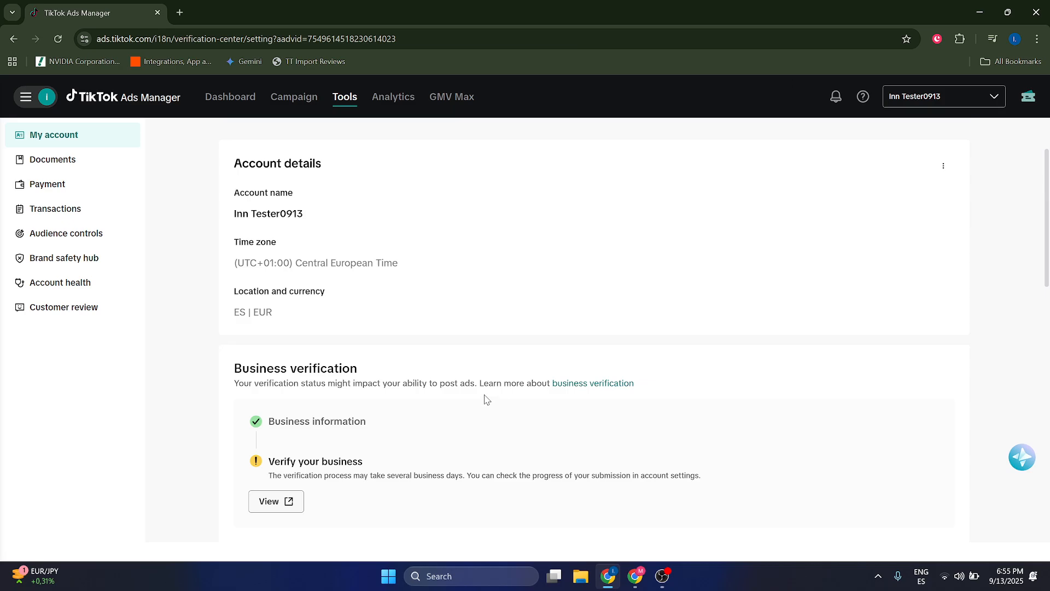
mouse_move(422, 412)
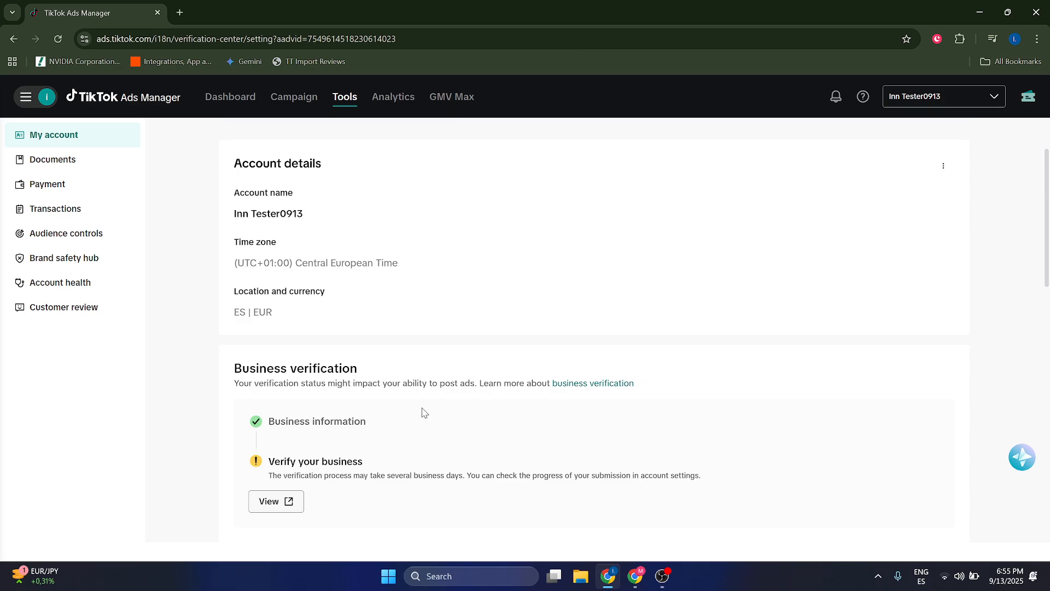
mouse_move(391, 417)
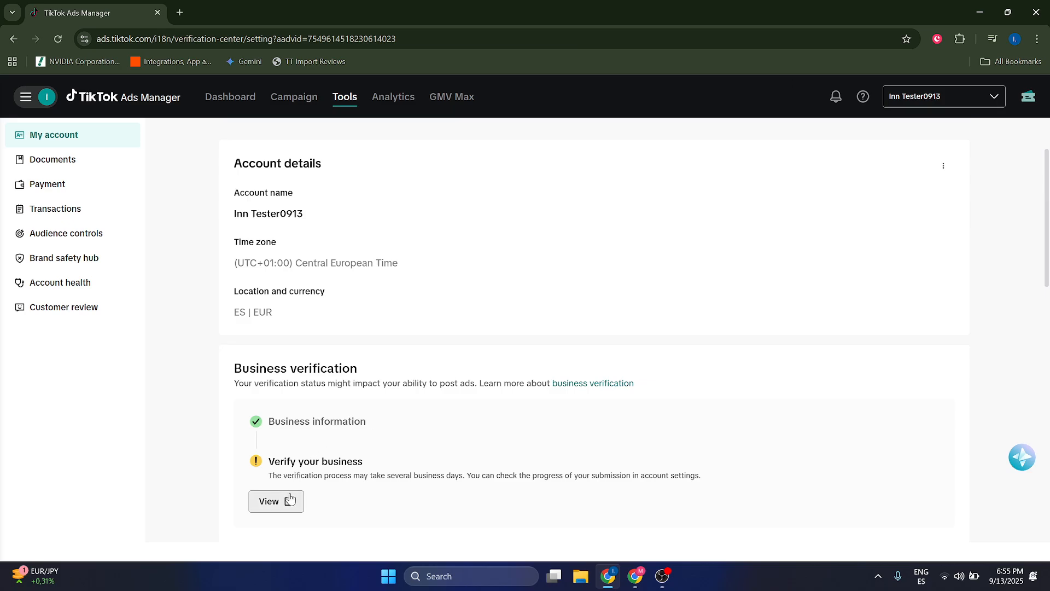
mouse_move(275, 505)
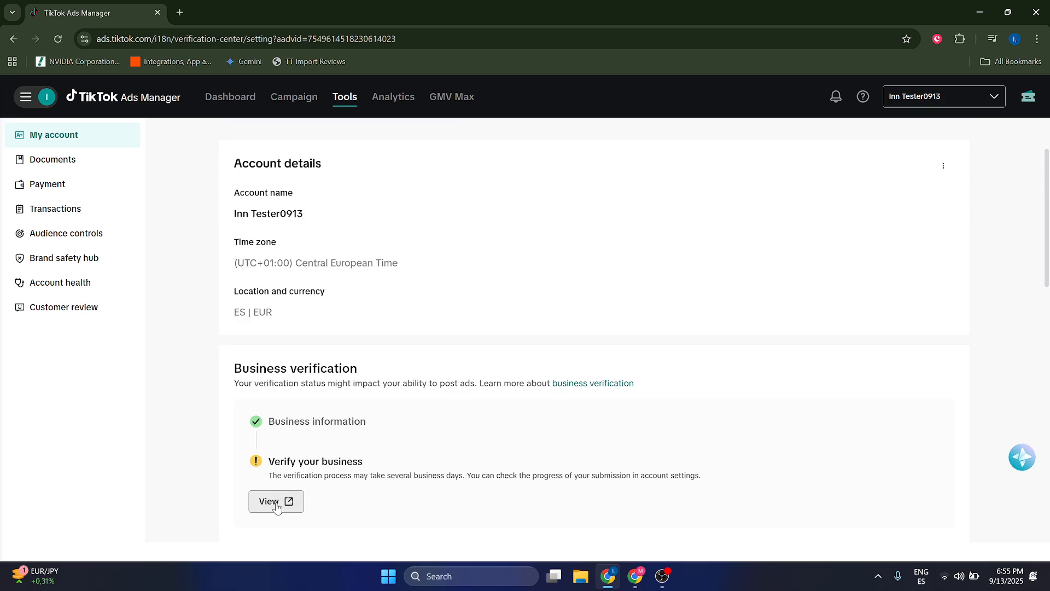
mouse_move(288, 474)
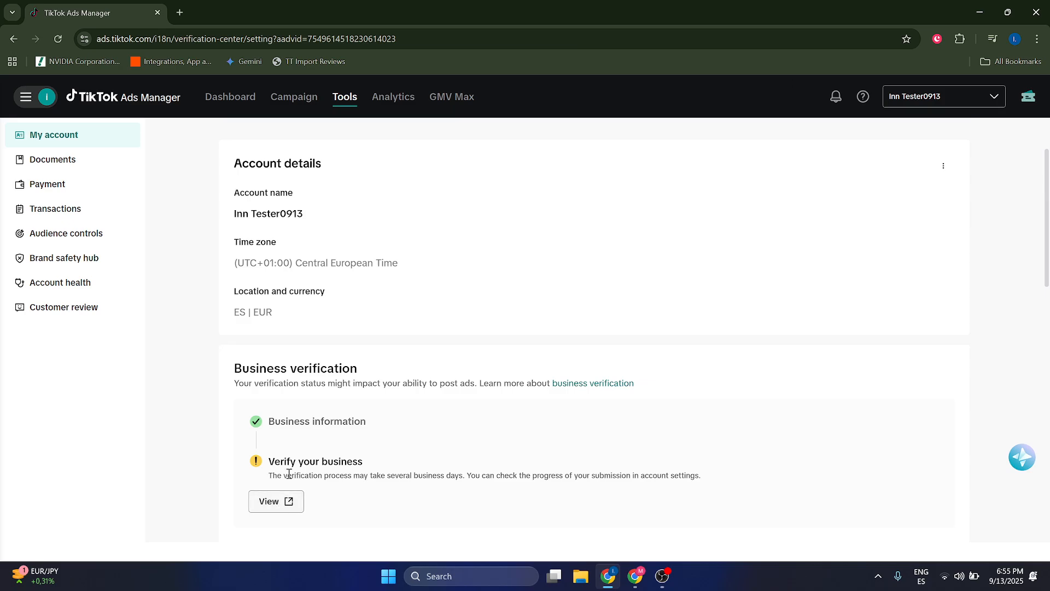
click(276, 501)
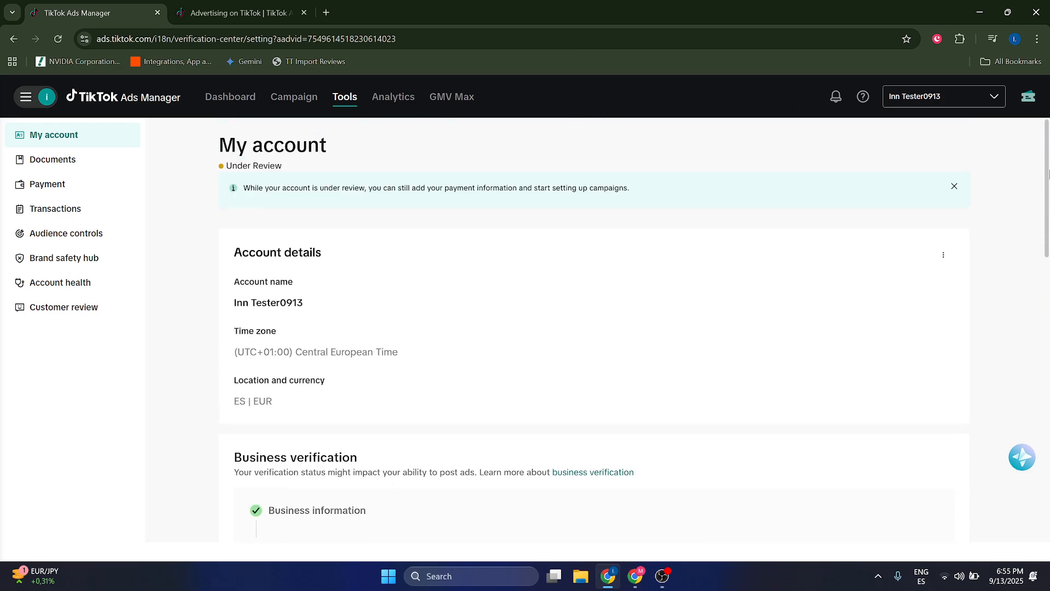
mouse_move(592, 316)
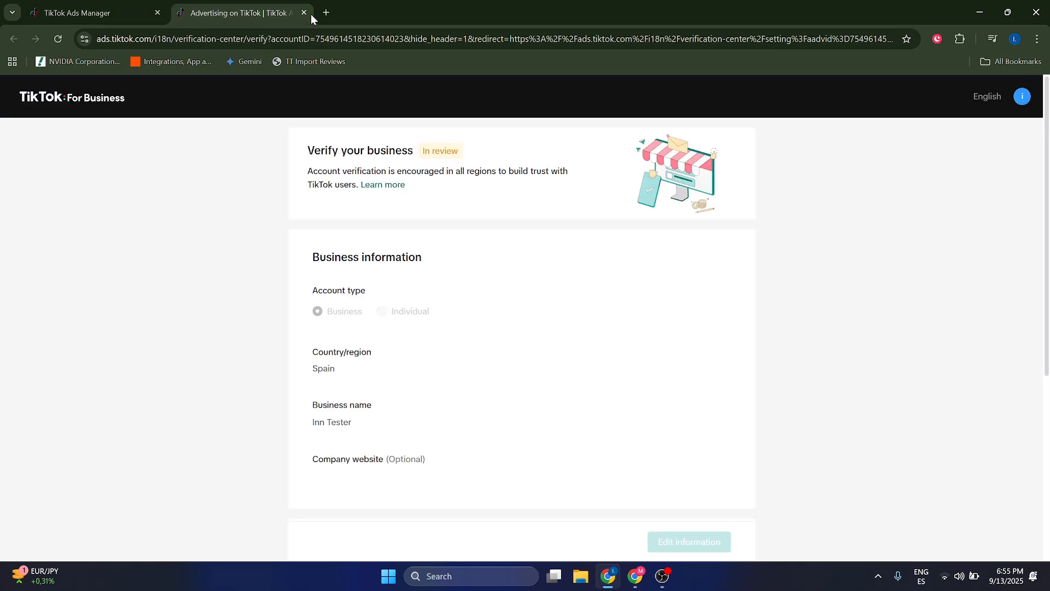
click(304, 12)
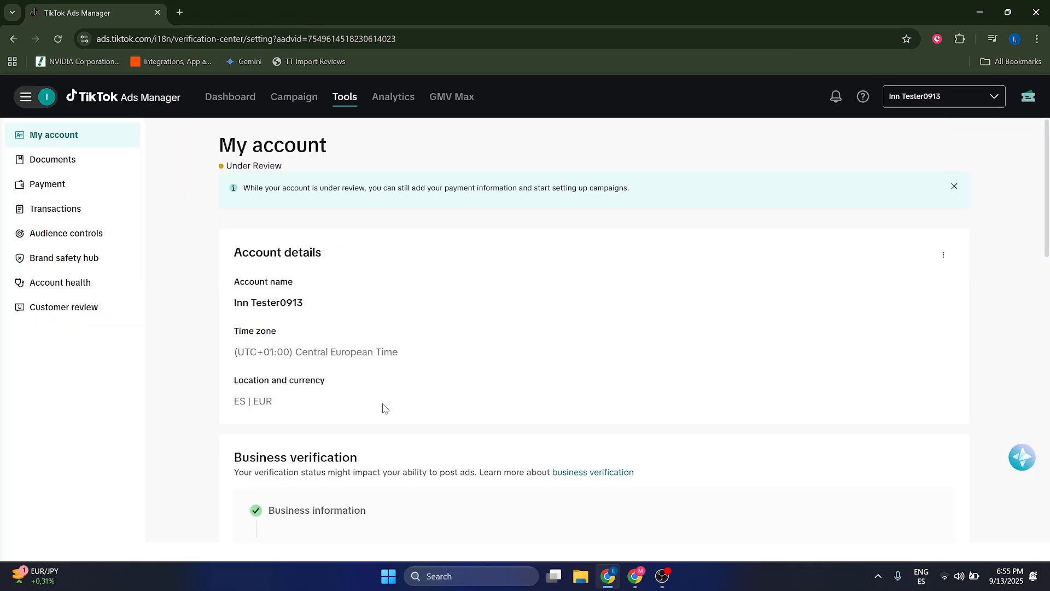